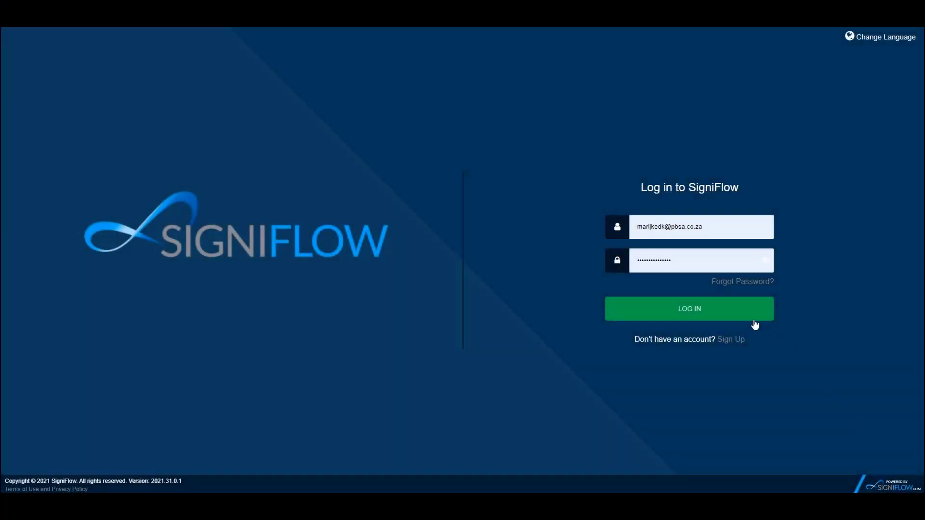
Step: Log in with the entered credentials and wait for My Dashboard to load
{"action": "left_click", "coordinate": [689, 308]}
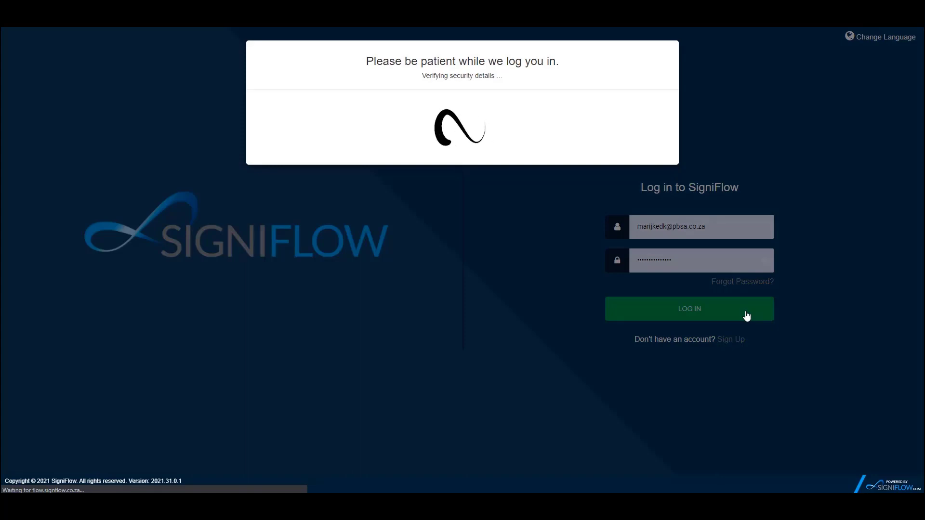
{"action": "left_click", "coordinate": [689, 308]}
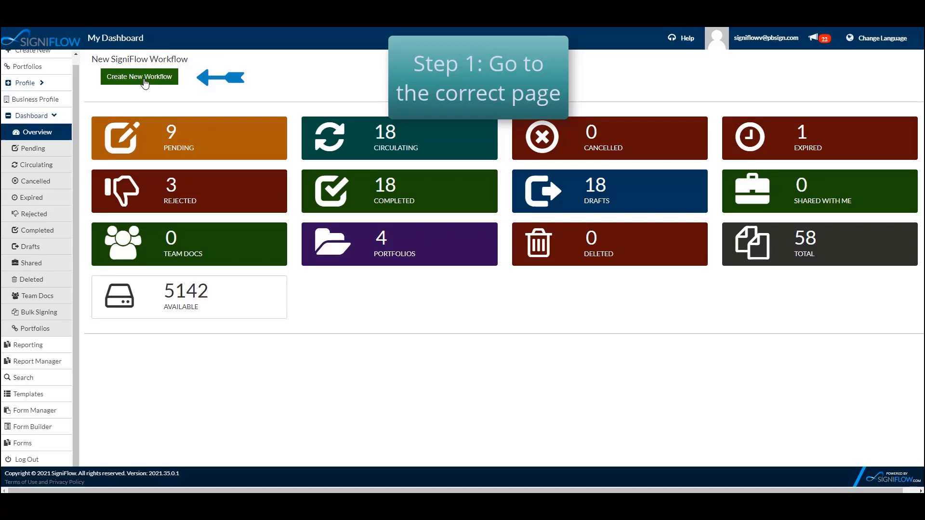
Step: Create a new workflow and import the demo agreement document
{"action": "left_click", "coordinate": [140, 76]}
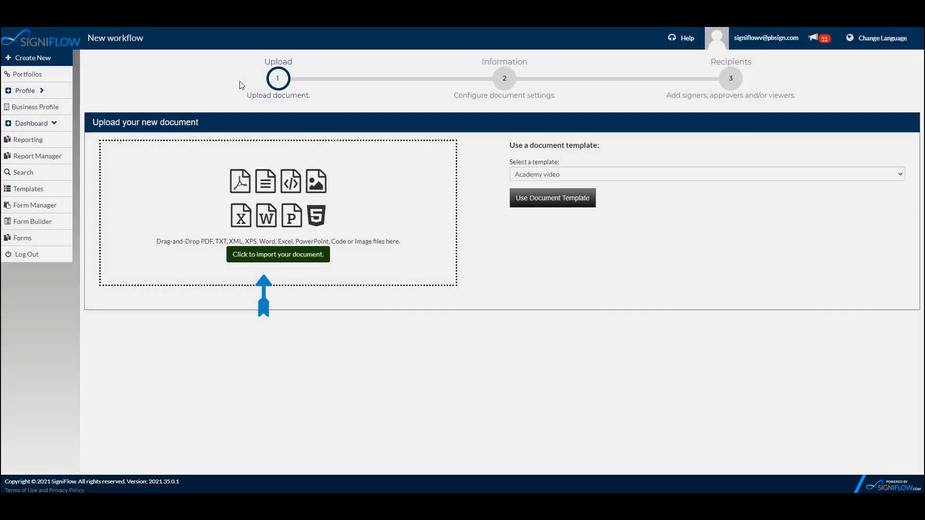
{"action": "left_click", "coordinate": [278, 254]}
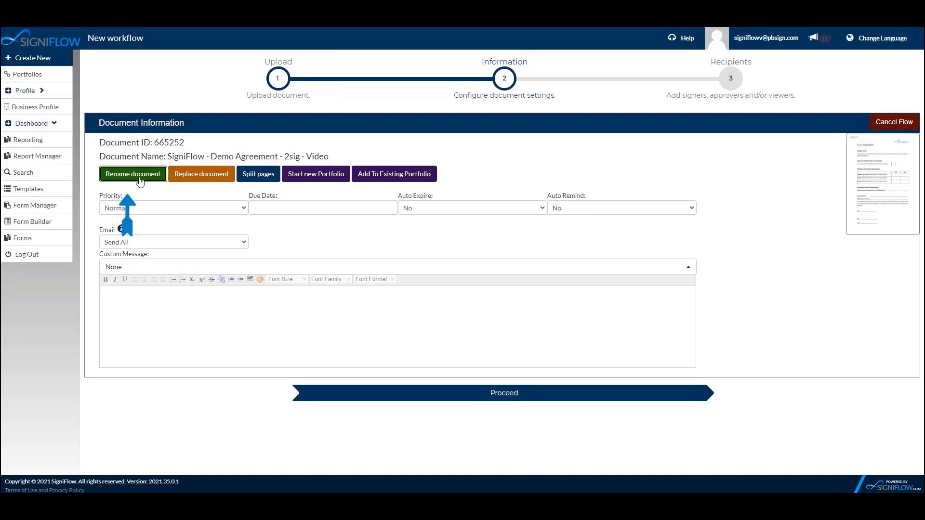
Step: Rename the document to 'Basic Workflow', save, and dismiss the success message
{"action": "left_click", "coordinate": [133, 174]}
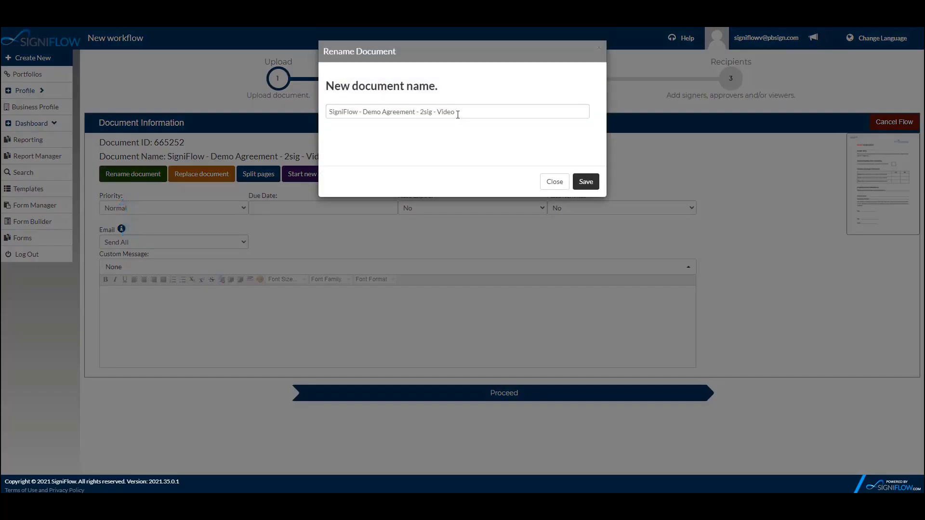
{"action": "type", "text": "Ba"}
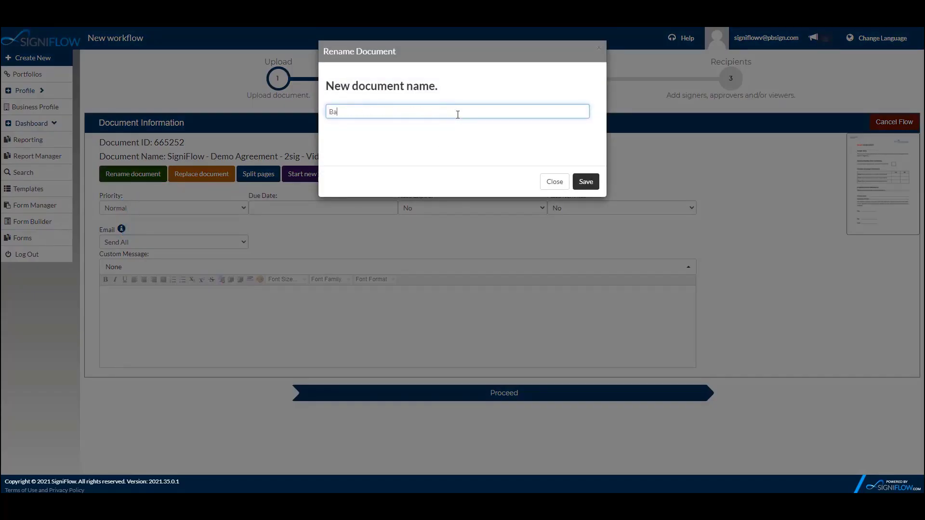
{"action": "left_click", "coordinate": [585, 182]}
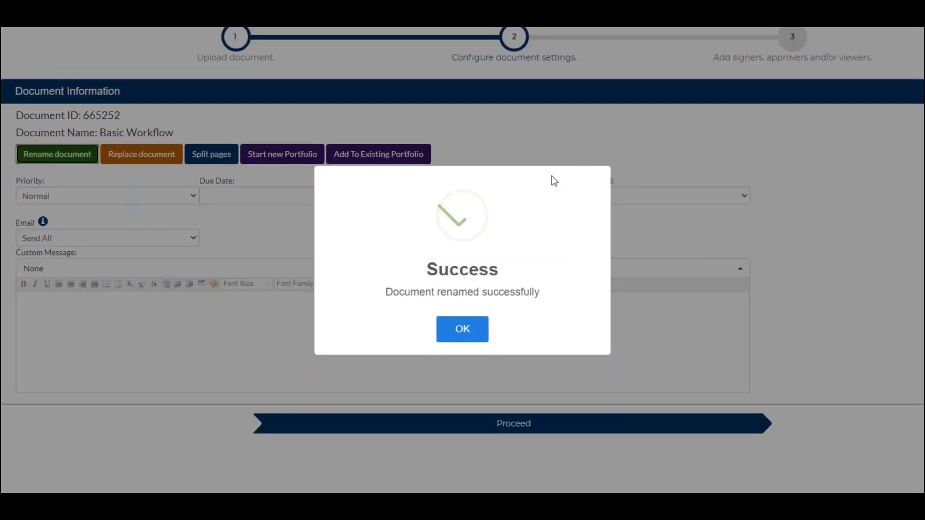
{"action": "left_click", "coordinate": [462, 329]}
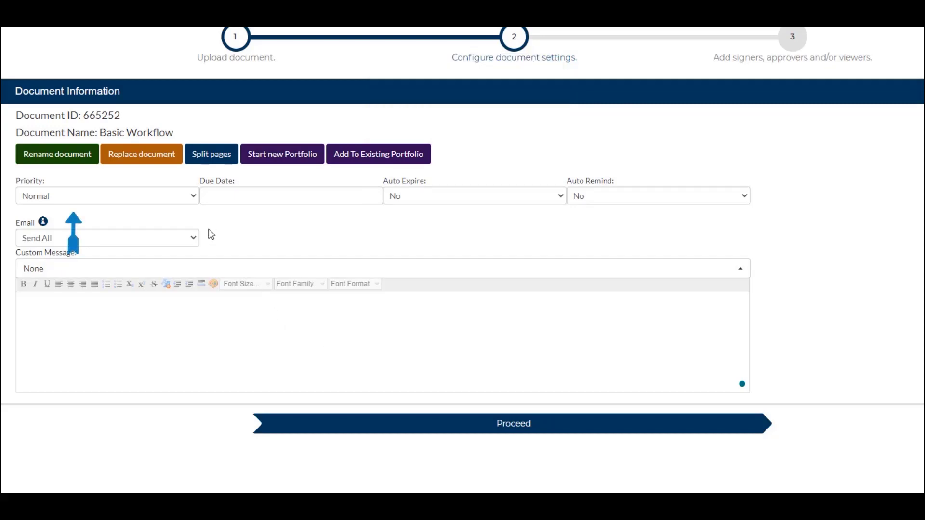
Step: Set priority to Low and the due date to 18 Sep 2021
{"action": "left_click", "coordinate": [107, 196]}
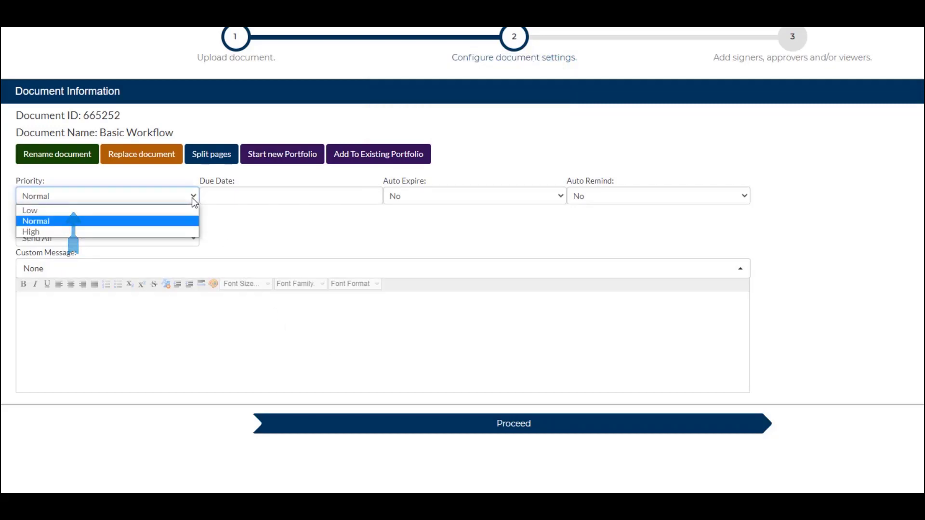
{"action": "mouse_move", "coordinate": [71, 211]}
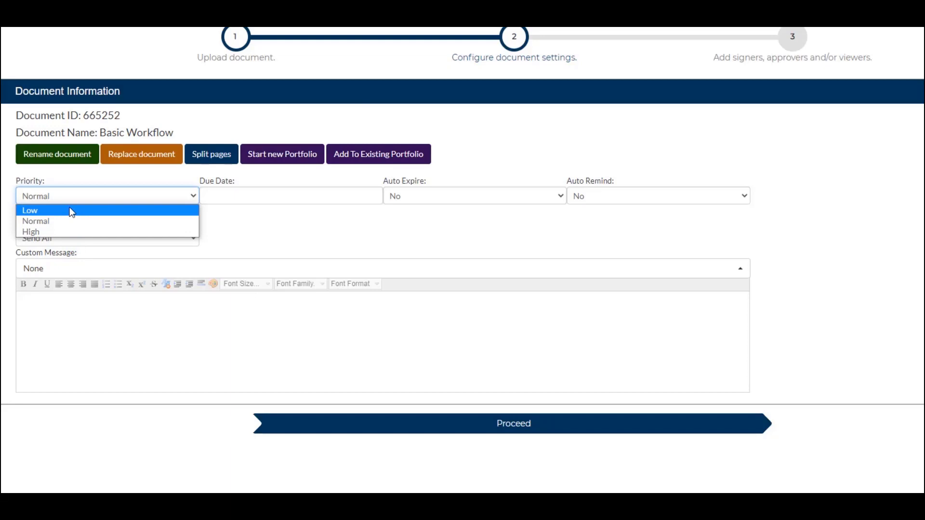
{"action": "left_click", "coordinate": [30, 210]}
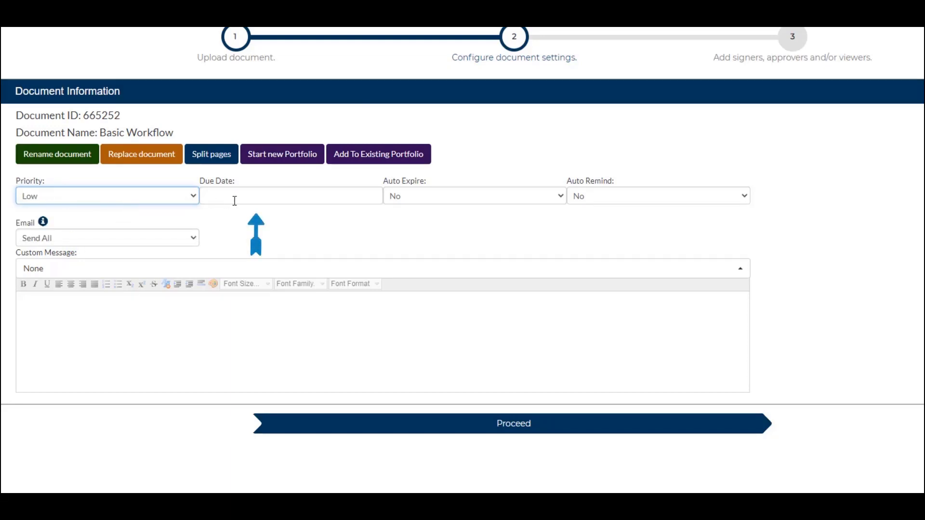
{"action": "left_click", "coordinate": [290, 196]}
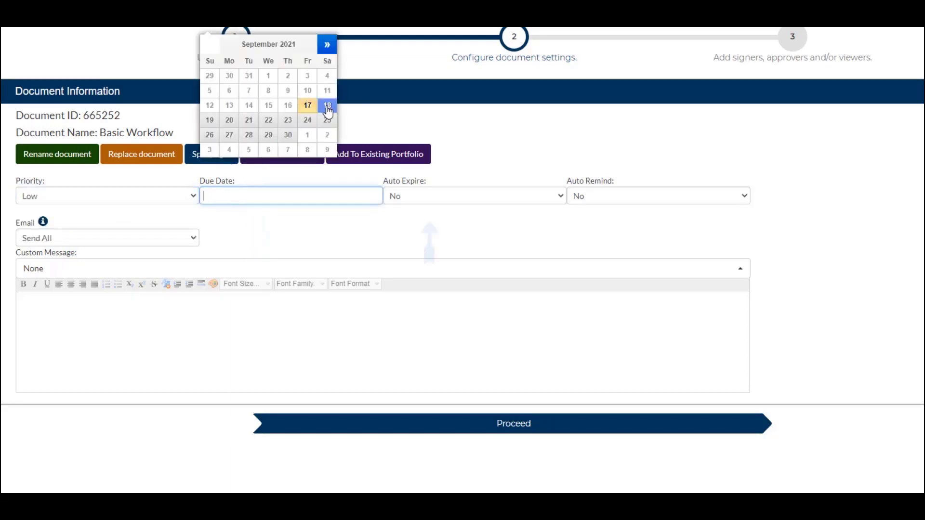
{"action": "left_click", "coordinate": [327, 105]}
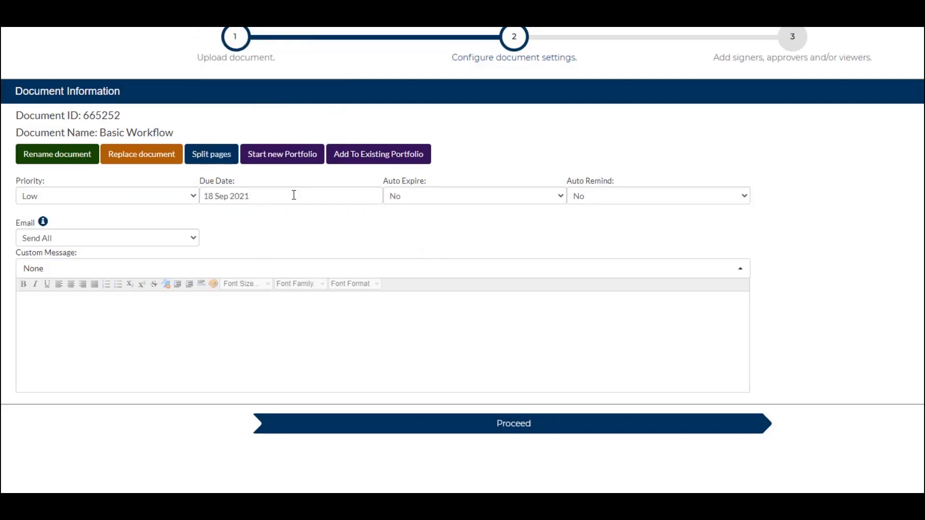
Step: Turn Auto Expire and Auto Remind on
{"action": "left_click", "coordinate": [474, 196]}
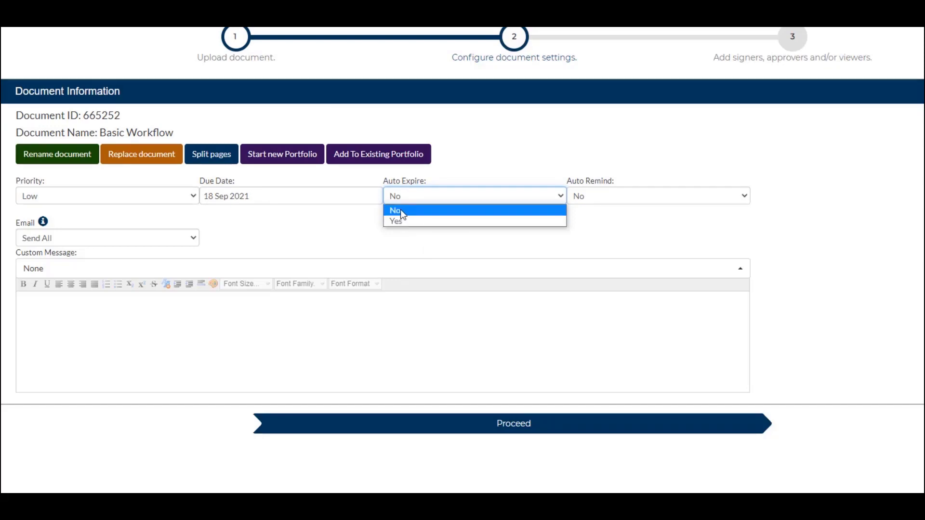
{"action": "left_click", "coordinate": [396, 221]}
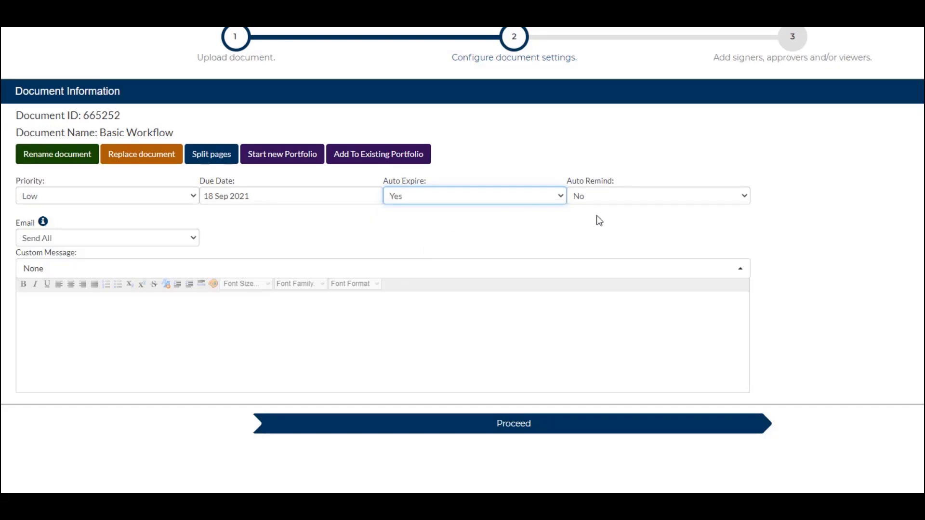
{"action": "left_click", "coordinate": [658, 196]}
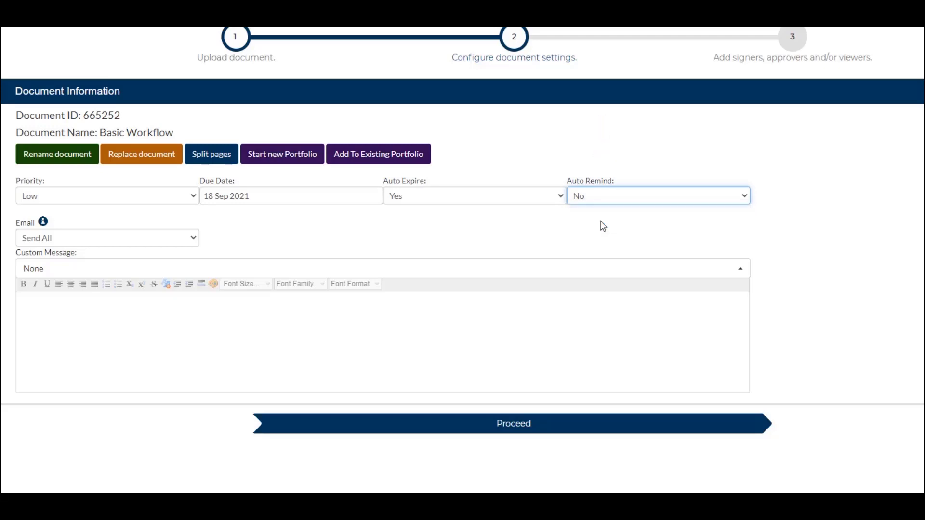
{"action": "left_click", "coordinate": [658, 196]}
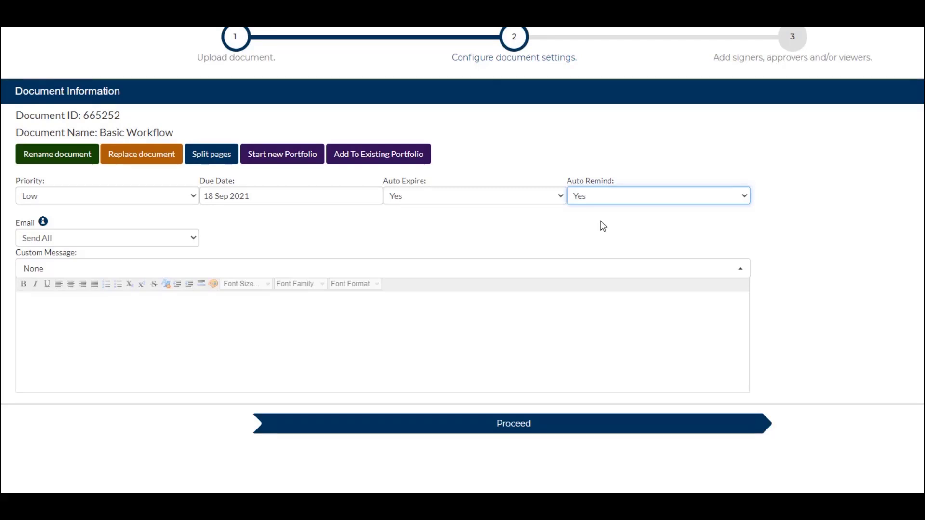
{"action": "mouse_move", "coordinate": [613, 237]}
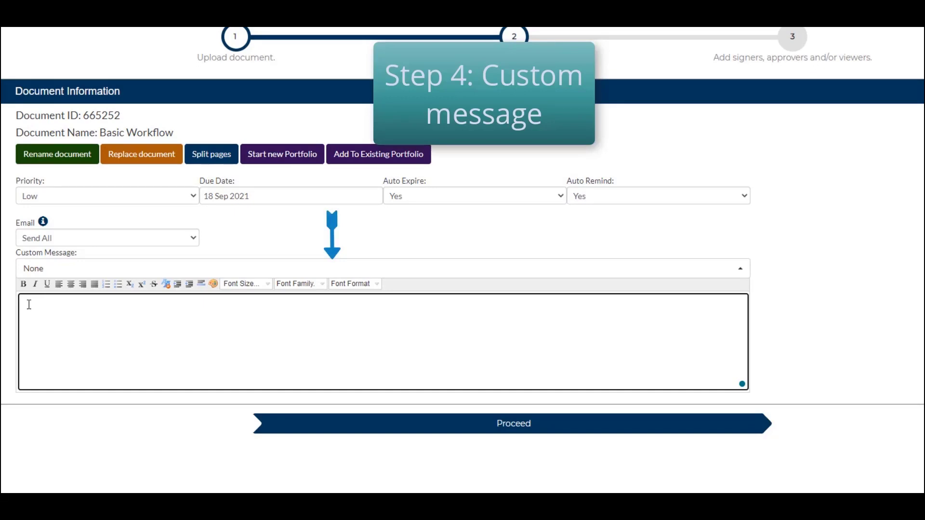
Step: Type 'Custom message' into the Custom Message editor
{"action": "type", "text": "Cu"}
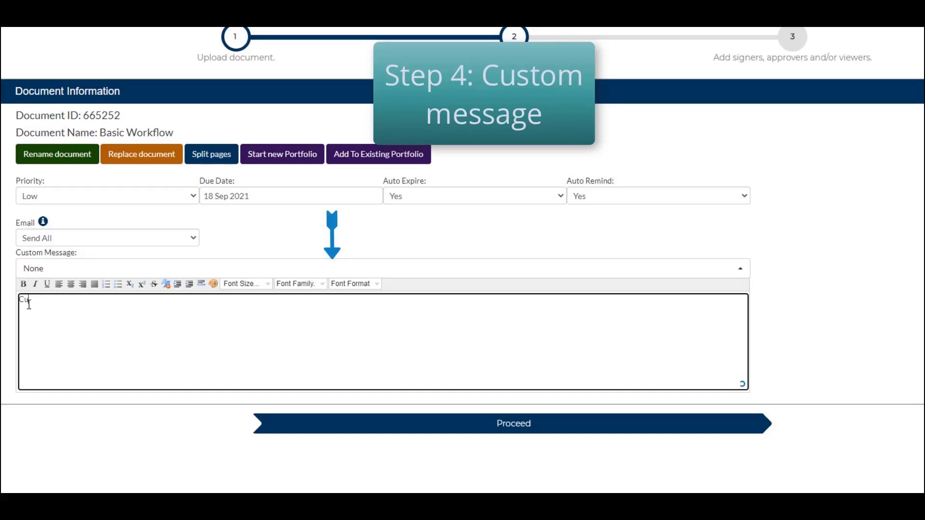
{"action": "type", "text": "Custom message"}
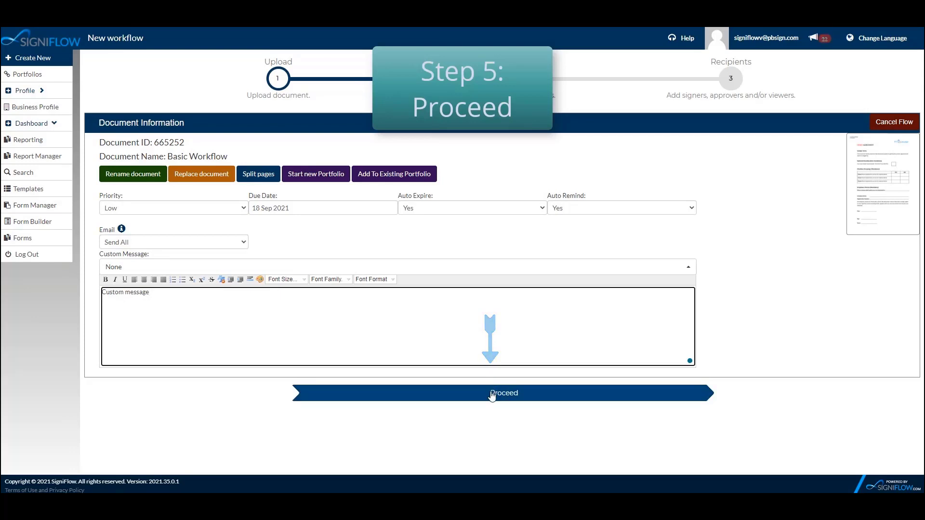
Step: Add saved contact Jone Joe as signer by typing 'J' and choosing the suggestion
{"action": "left_click", "coordinate": [503, 393]}
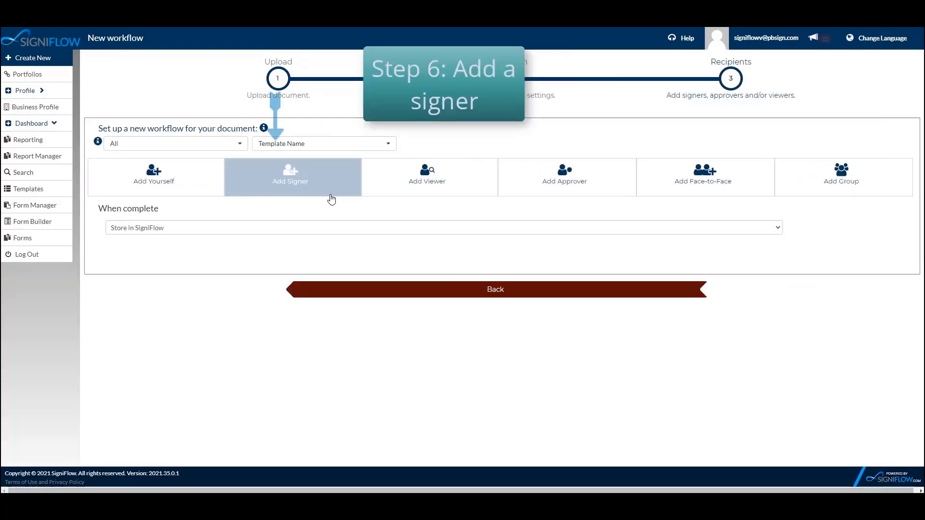
{"action": "left_click", "coordinate": [290, 177]}
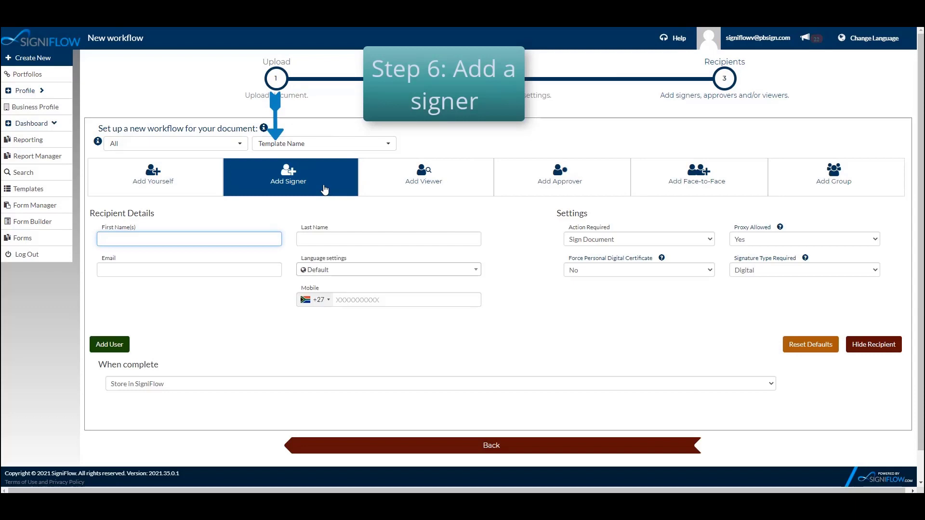
{"action": "left_click", "coordinate": [189, 238]}
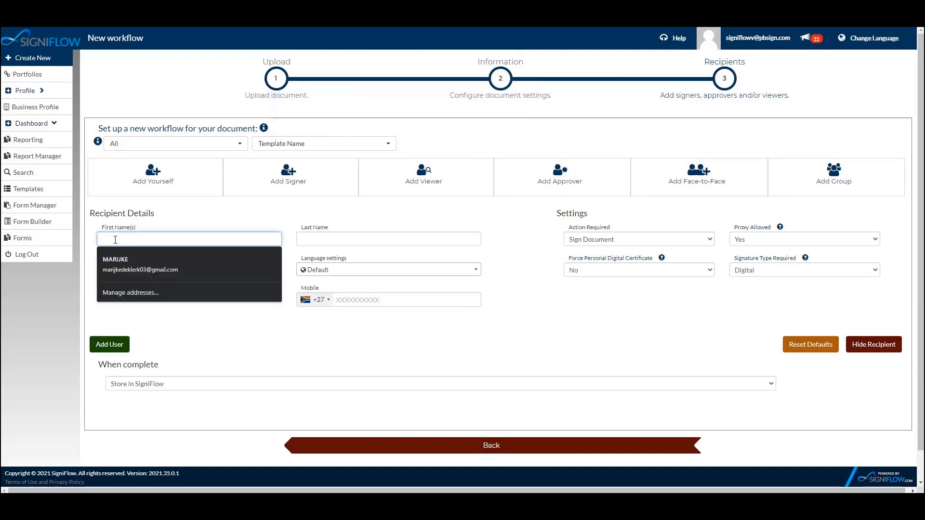
{"action": "type", "text": "J"}
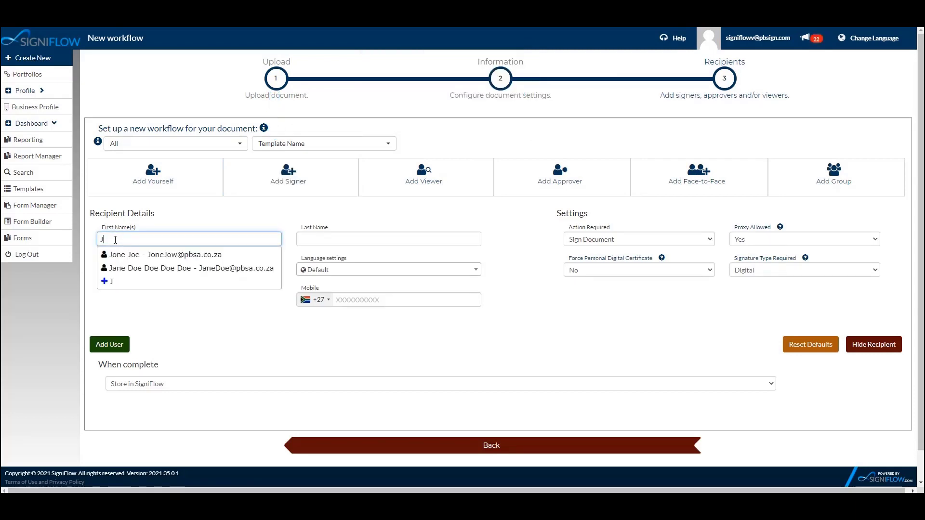
{"action": "left_click", "coordinate": [164, 254]}
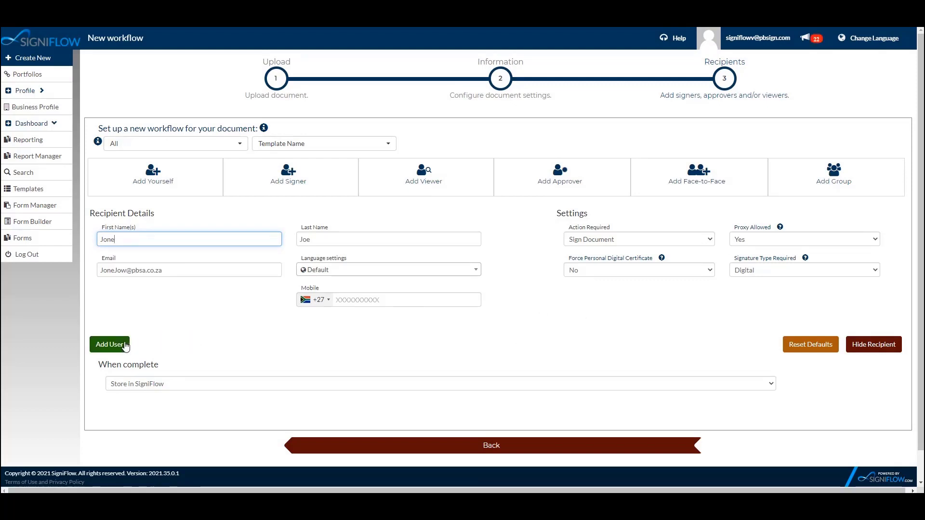
{"action": "left_click", "coordinate": [109, 345]}
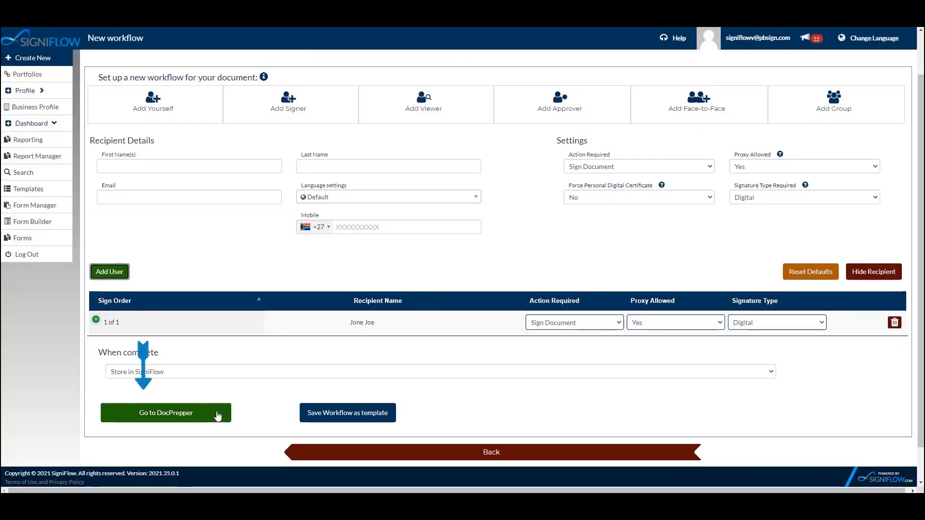
Step: In DocPrepper, place Jone Joe's signature field above the Sign line on page 2
{"action": "left_click", "coordinate": [166, 412]}
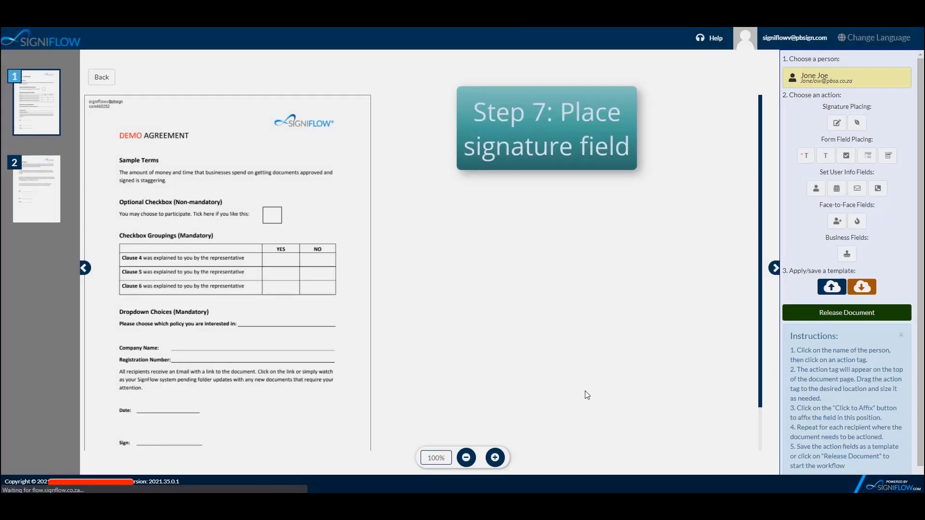
{"action": "scroll", "scroll_direction": "down", "scroll_amount": 3}
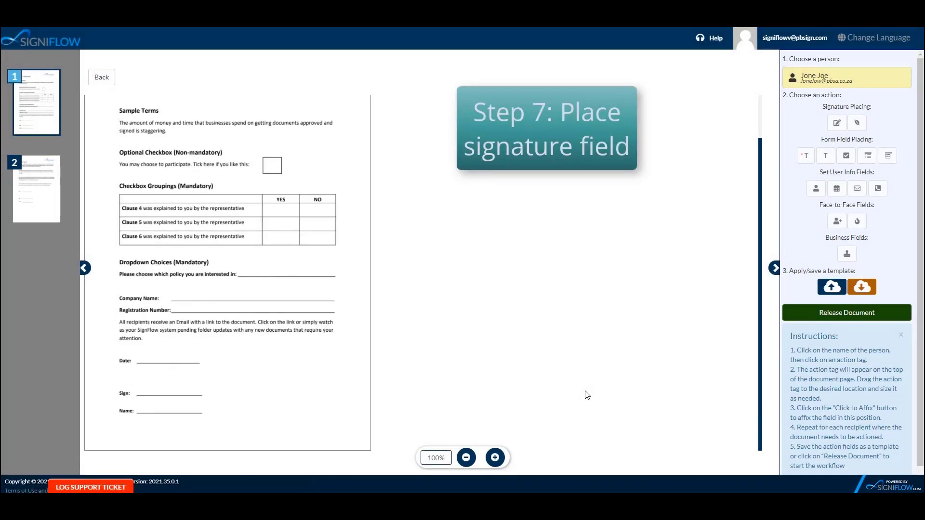
{"action": "mouse_move", "coordinate": [70, 202]}
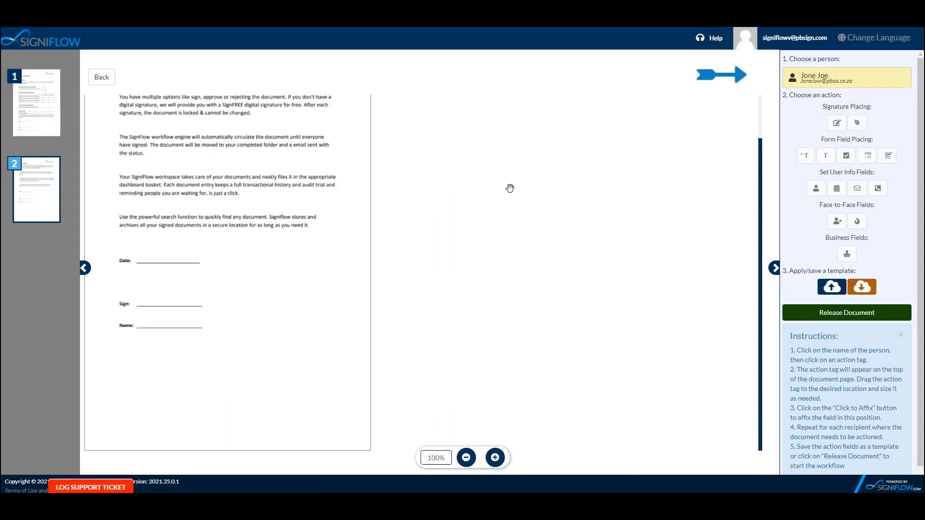
{"action": "mouse_move", "coordinate": [842, 95]}
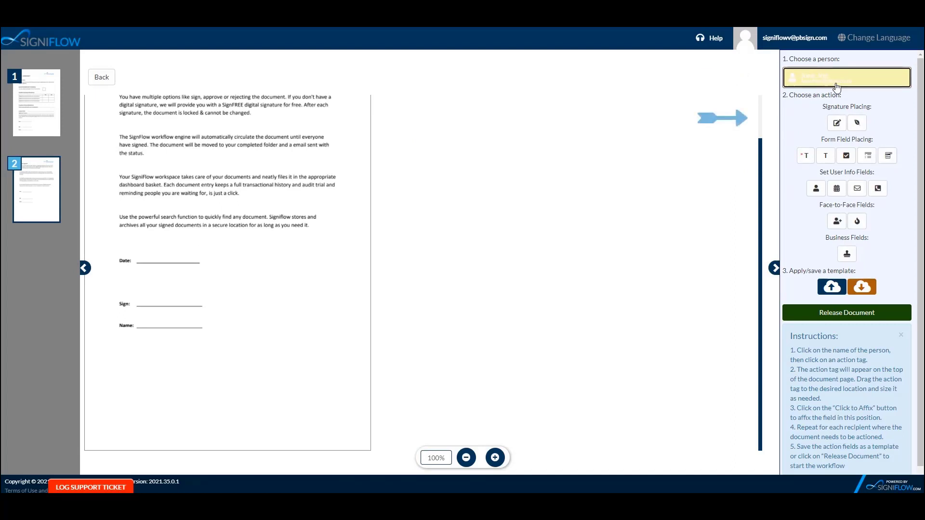
{"action": "mouse_move", "coordinate": [835, 123]}
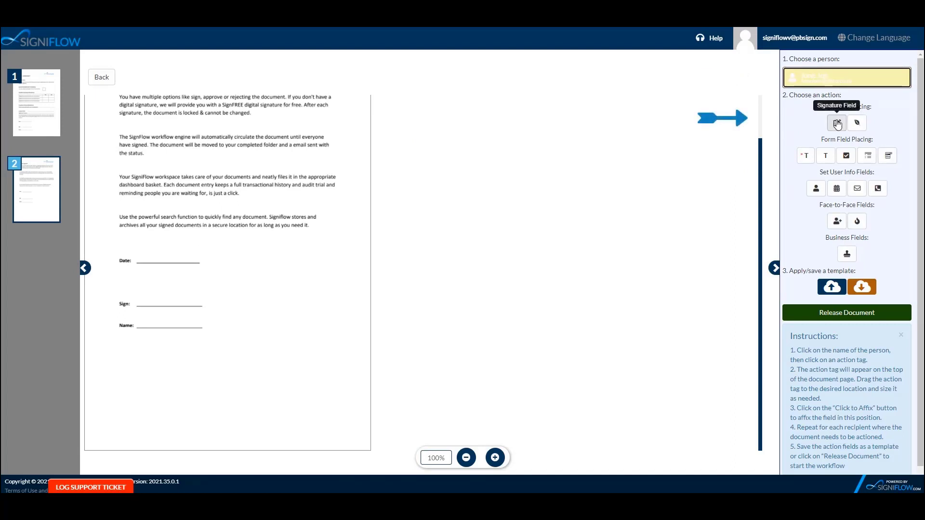
{"action": "left_click", "coordinate": [836, 123]}
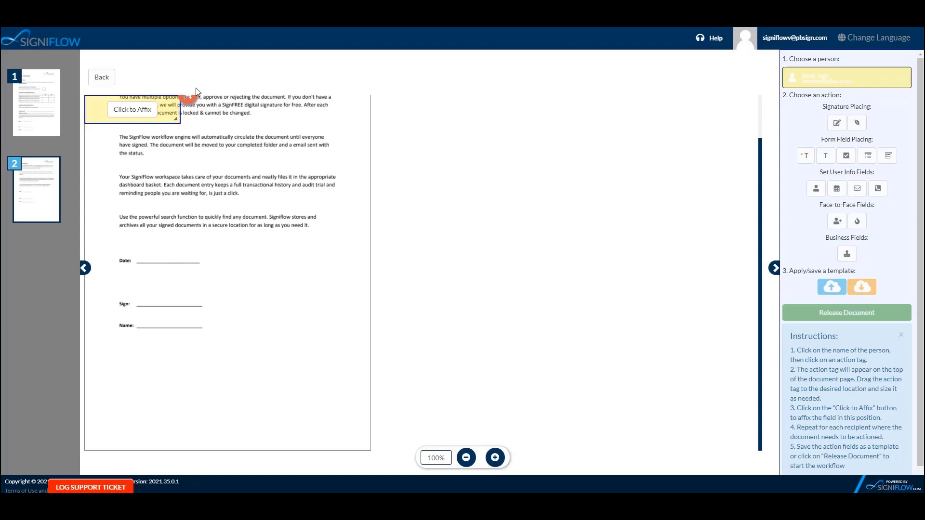
{"action": "left_click_drag", "start_coordinate": [133, 109], "coordinate": [199, 266]}
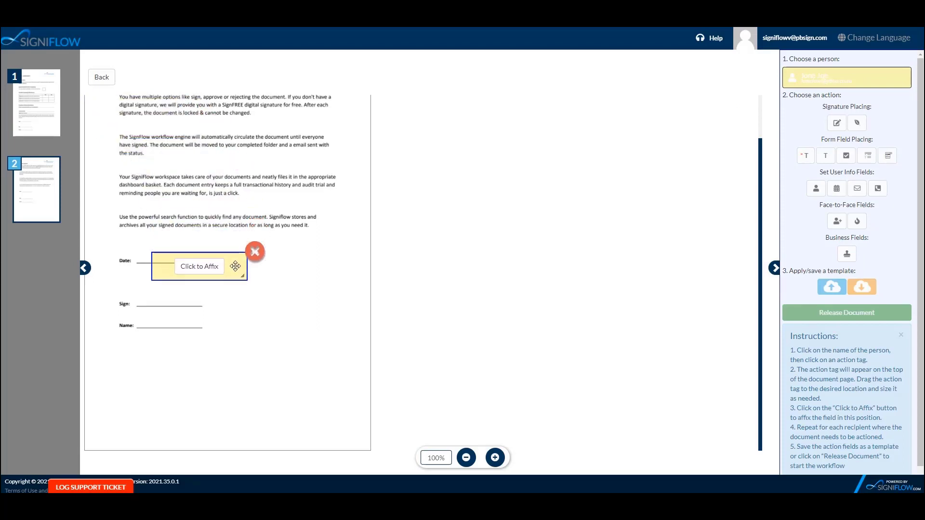
{"action": "left_click_drag", "start_coordinate": [200, 266], "coordinate": [183, 290]}
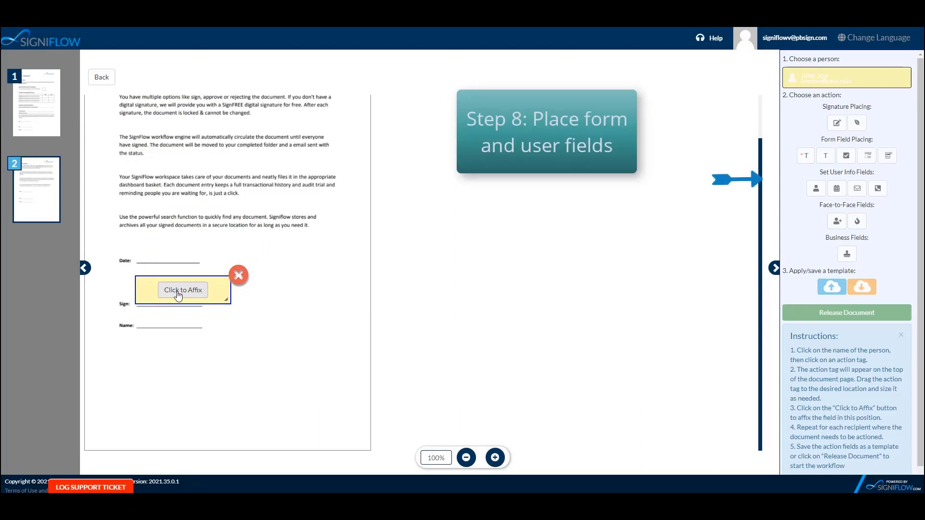
Step: Affix the signature field and add a name field for the signer
{"action": "left_click", "coordinate": [183, 290]}
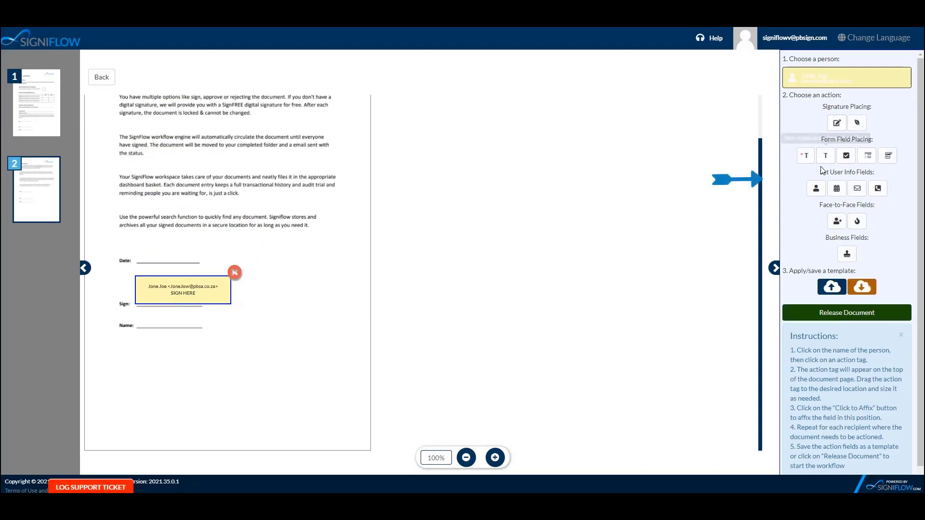
{"action": "mouse_move", "coordinate": [816, 188]}
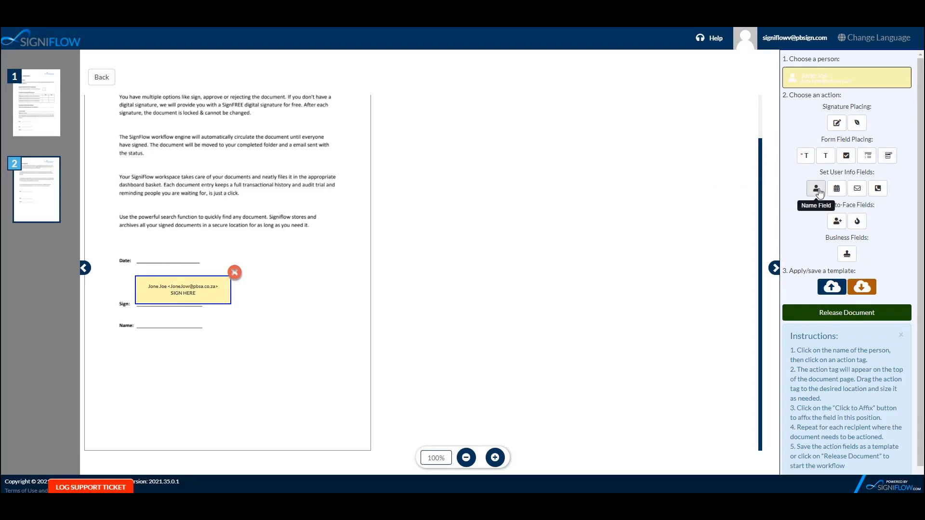
{"action": "left_click", "coordinate": [815, 189]}
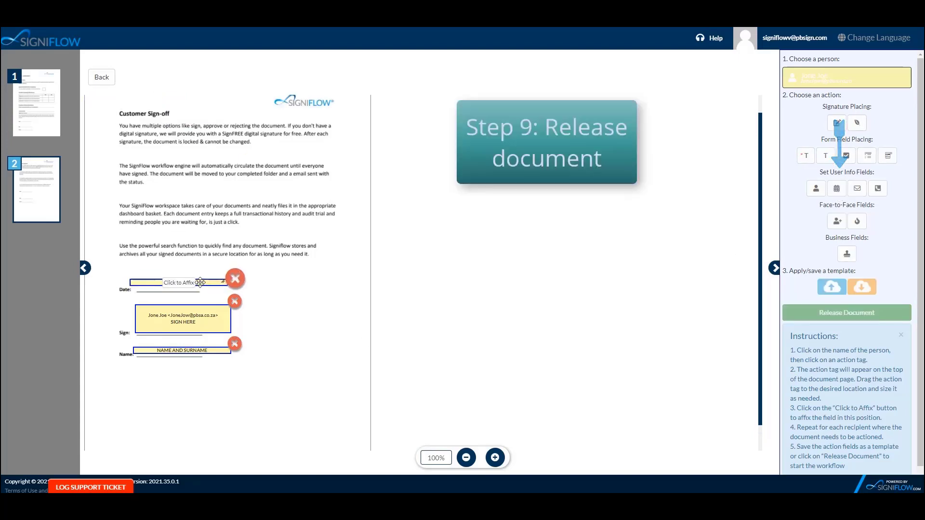
Step: Affix the date field on the Date line and release the document
{"action": "left_click", "coordinate": [180, 282]}
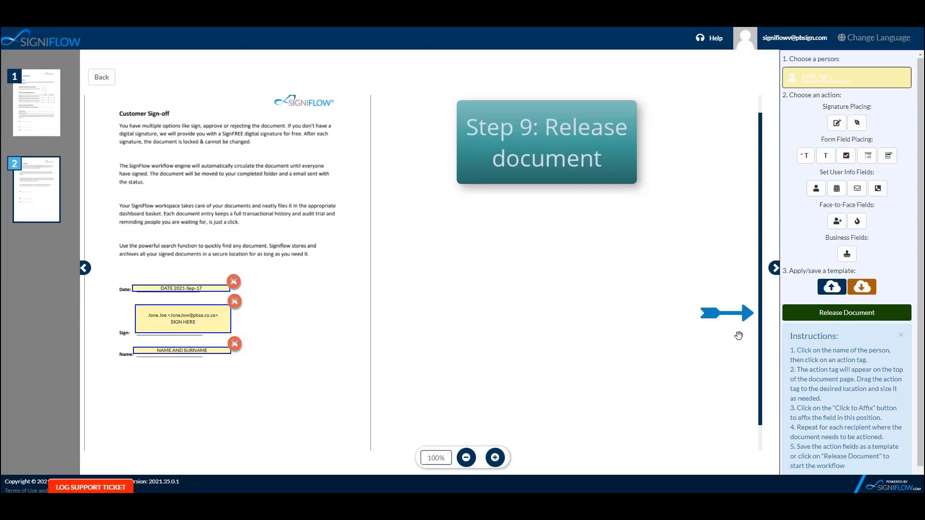
{"action": "mouse_move", "coordinate": [837, 318]}
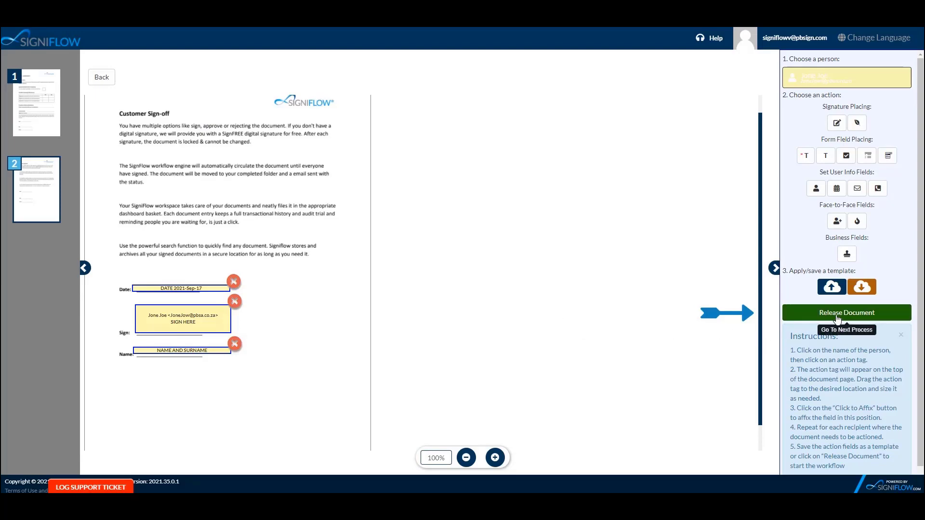
{"action": "left_click", "coordinate": [846, 313]}
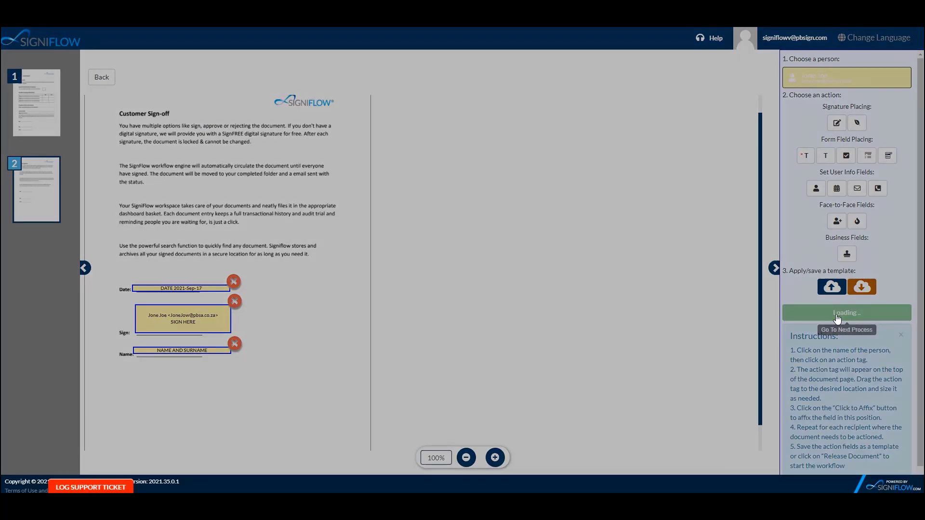
{"action": "mouse_move", "coordinate": [583, 89]}
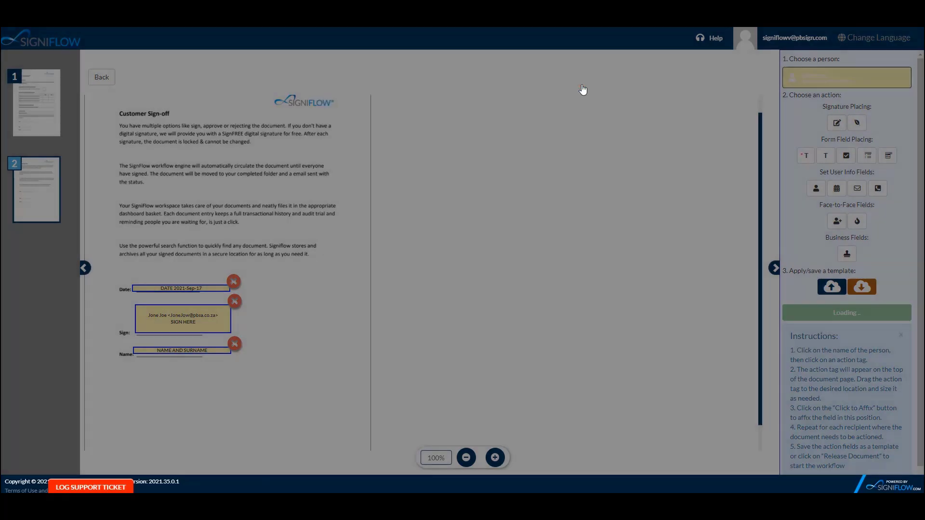